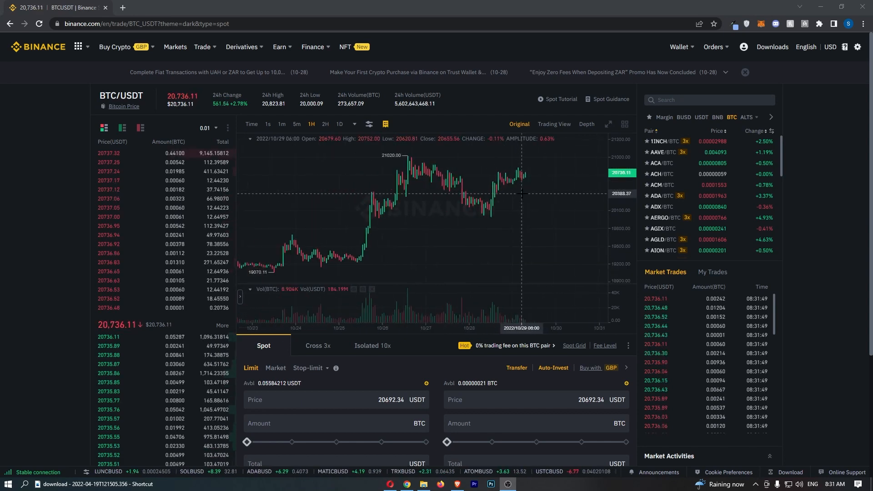
{"action": "mouse_move", "coordinate": [475, 222]}
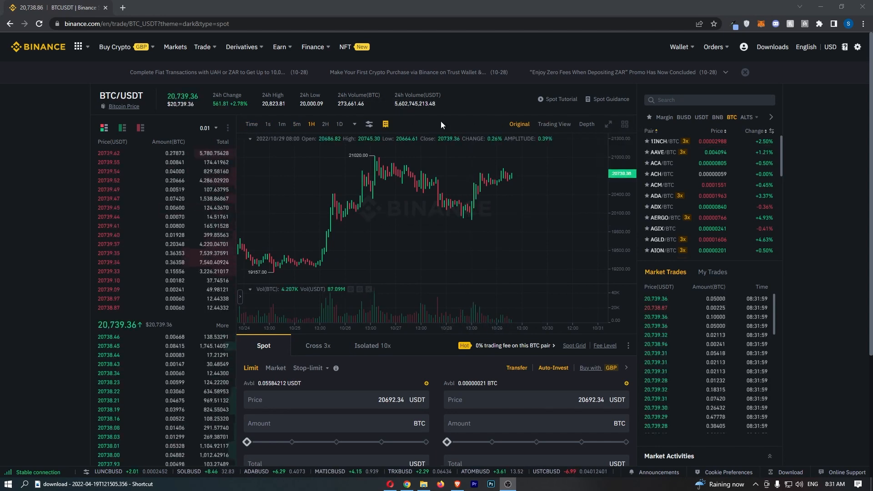
{"action": "mouse_move", "coordinate": [368, 124]}
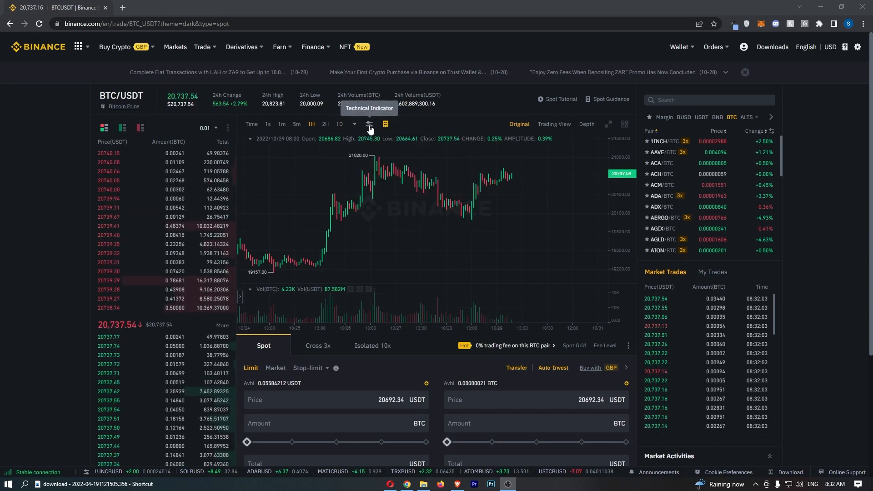
Enable the RSI indicator from the sub-panel indicator list on the BTC/USDT chart
{"action": "left_click", "coordinate": [368, 124]}
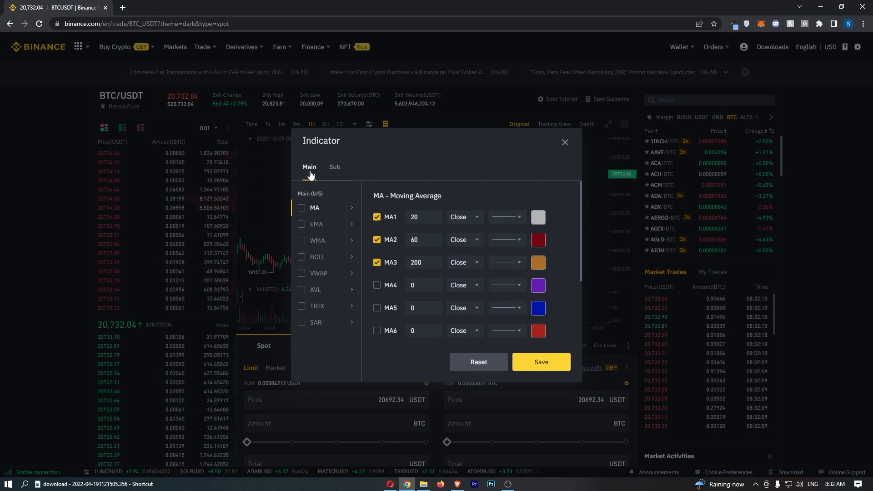
{"action": "left_click", "coordinate": [333, 168]}
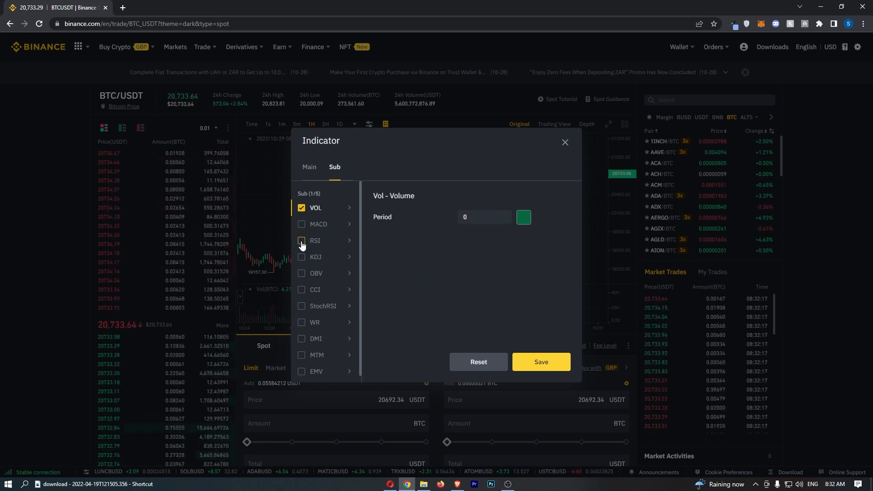
{"action": "left_click", "coordinate": [301, 240]}
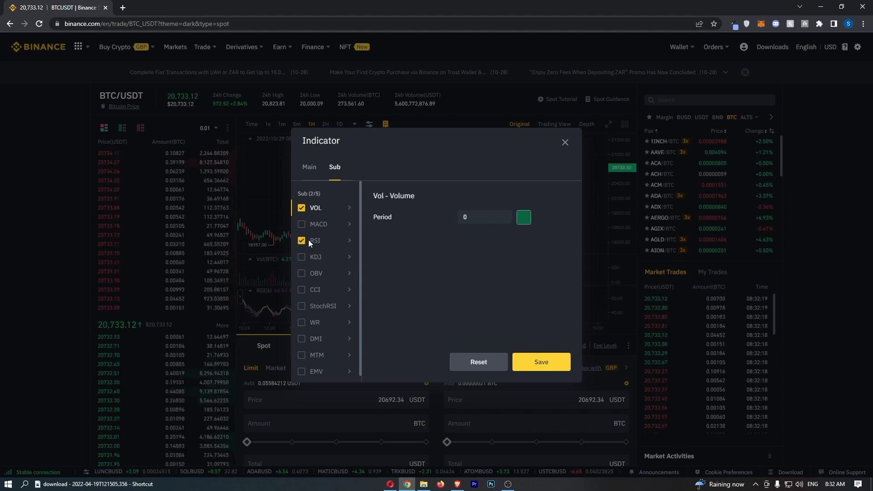
{"action": "left_click", "coordinate": [315, 240]}
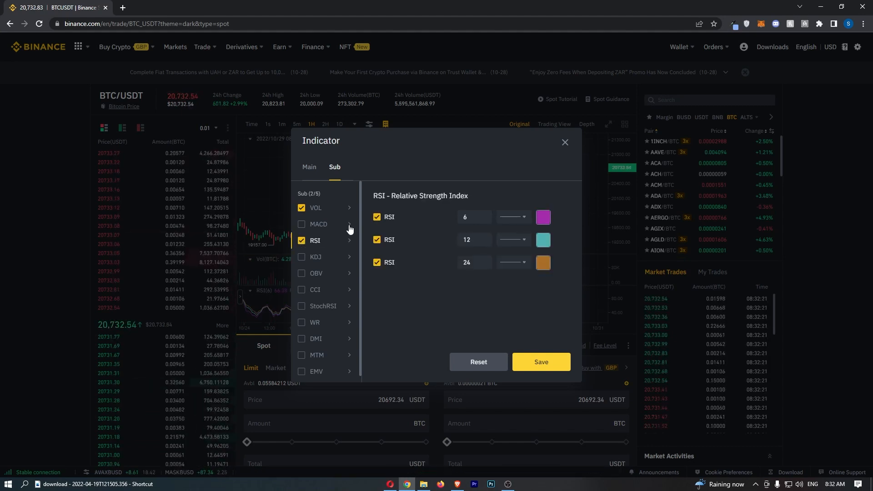
{"action": "mouse_move", "coordinate": [373, 231]}
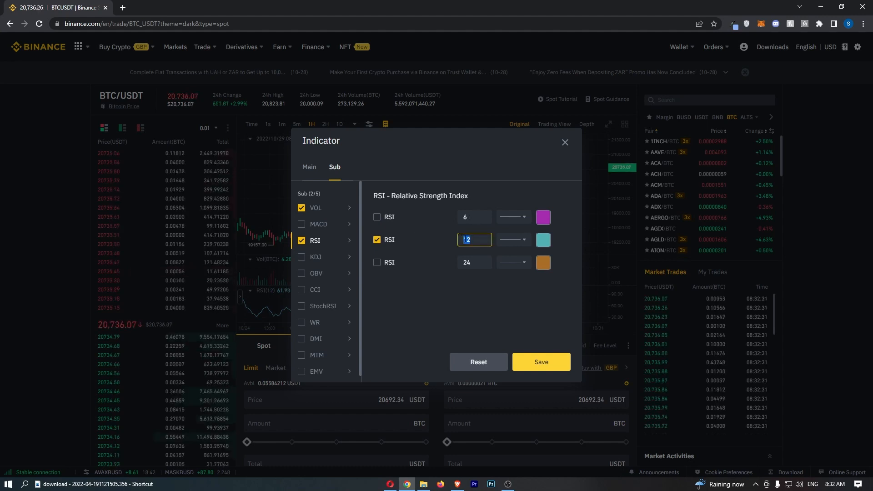
Keep a single RSI line with period 14 and save it below the volume bars
{"action": "type", "text": "14"}
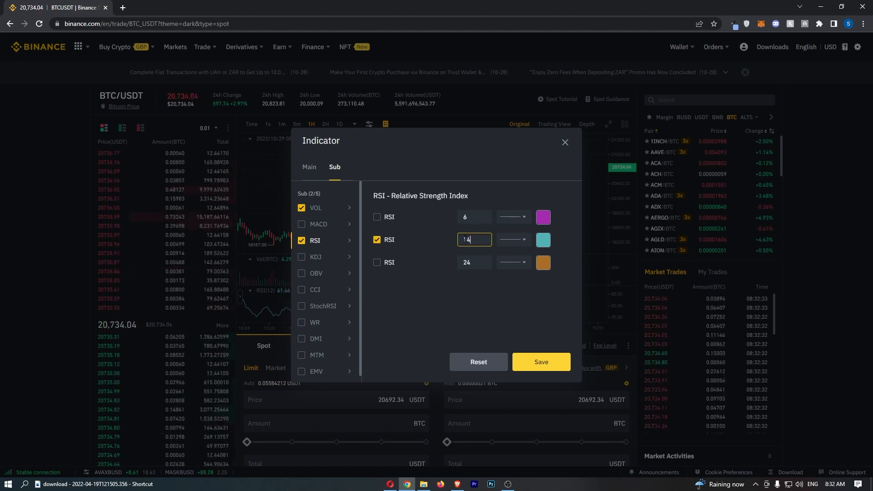
{"action": "left_click", "coordinate": [542, 239]}
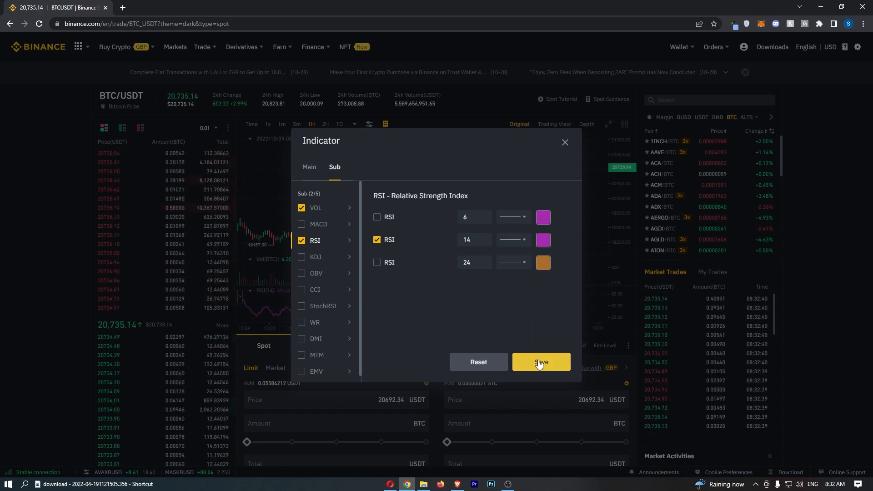
{"action": "left_click", "coordinate": [539, 362]}
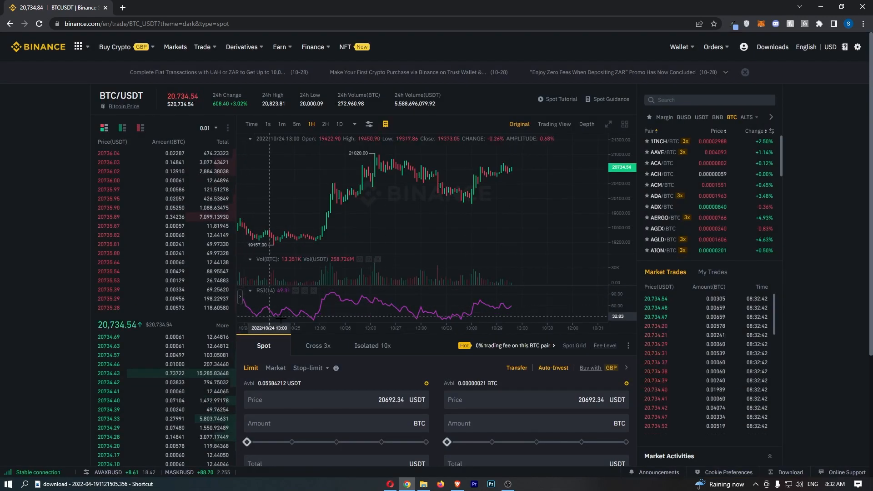